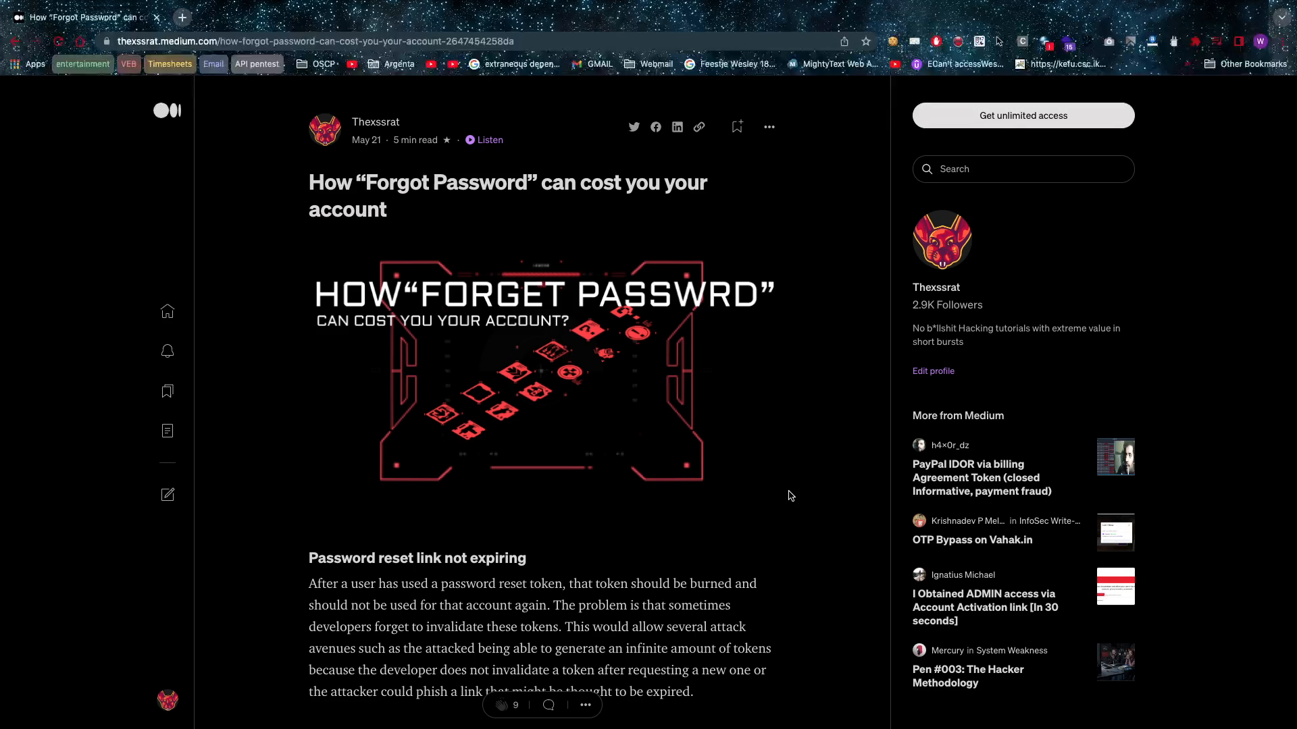
- Scroll past the header image to the 'Password reset link not expiring' section and its chain photo
scroll(down, 3)
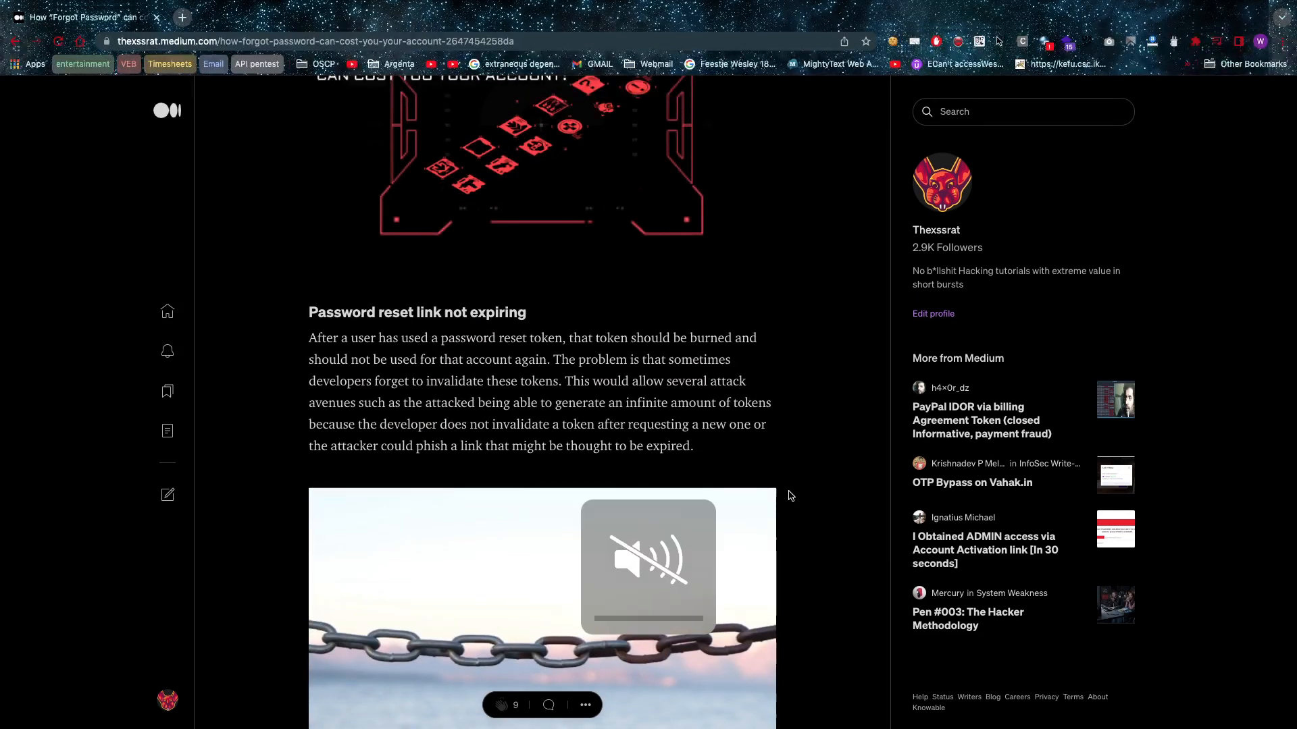
click(649, 566)
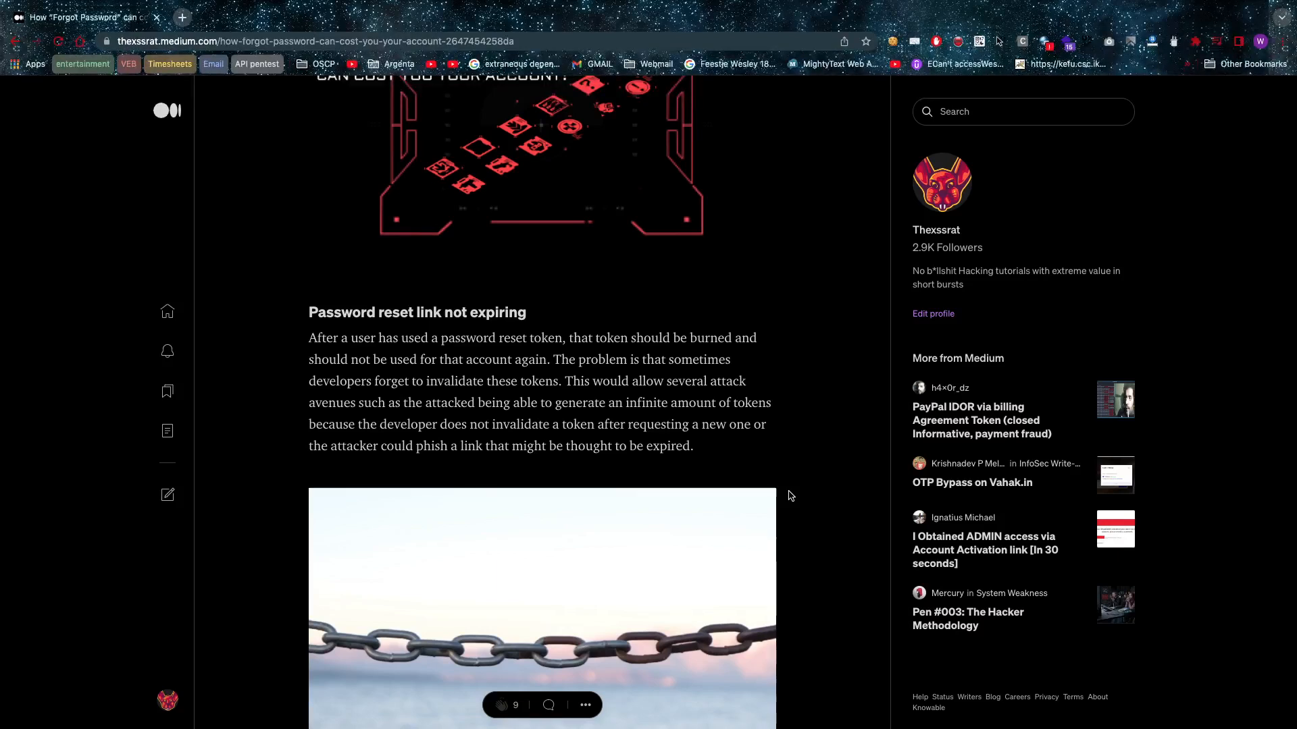
scroll(down, 3)
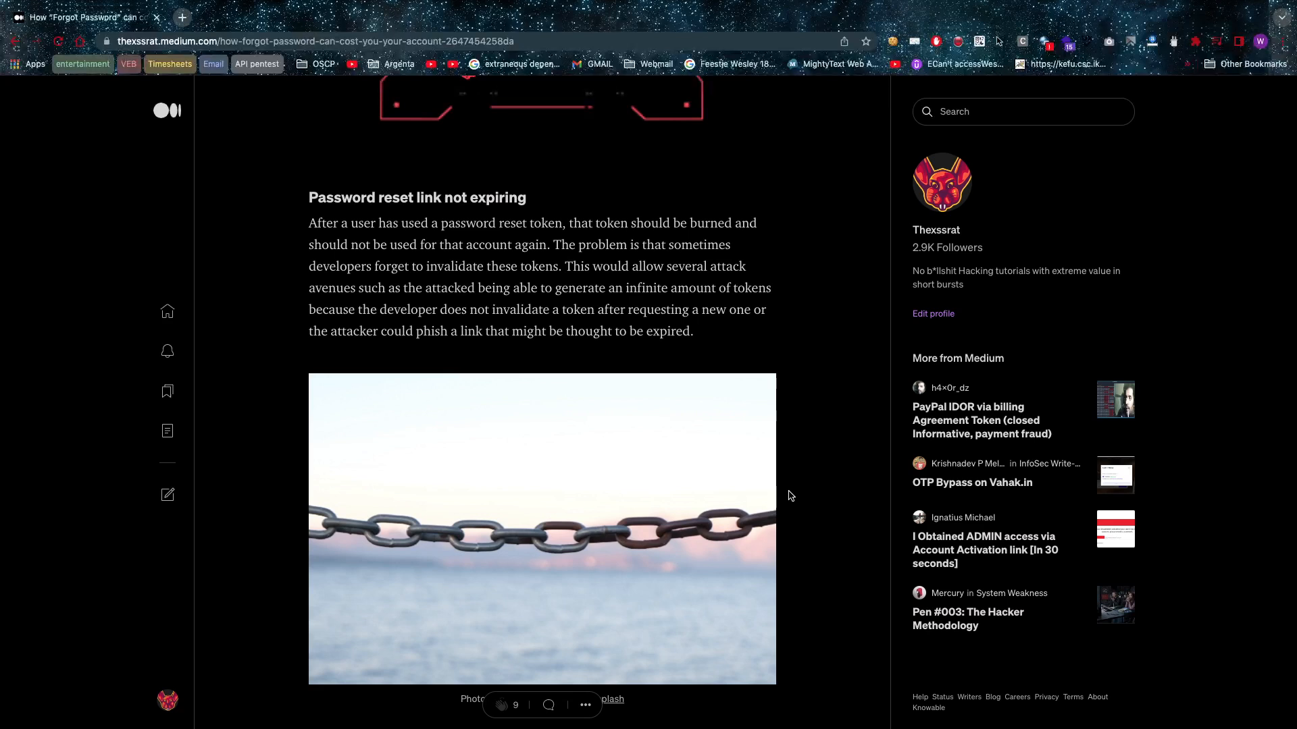
- Scroll through 'Token leak via the referrer header' and its fix to 'User enumeration via password reset page'
scroll(down, 3)
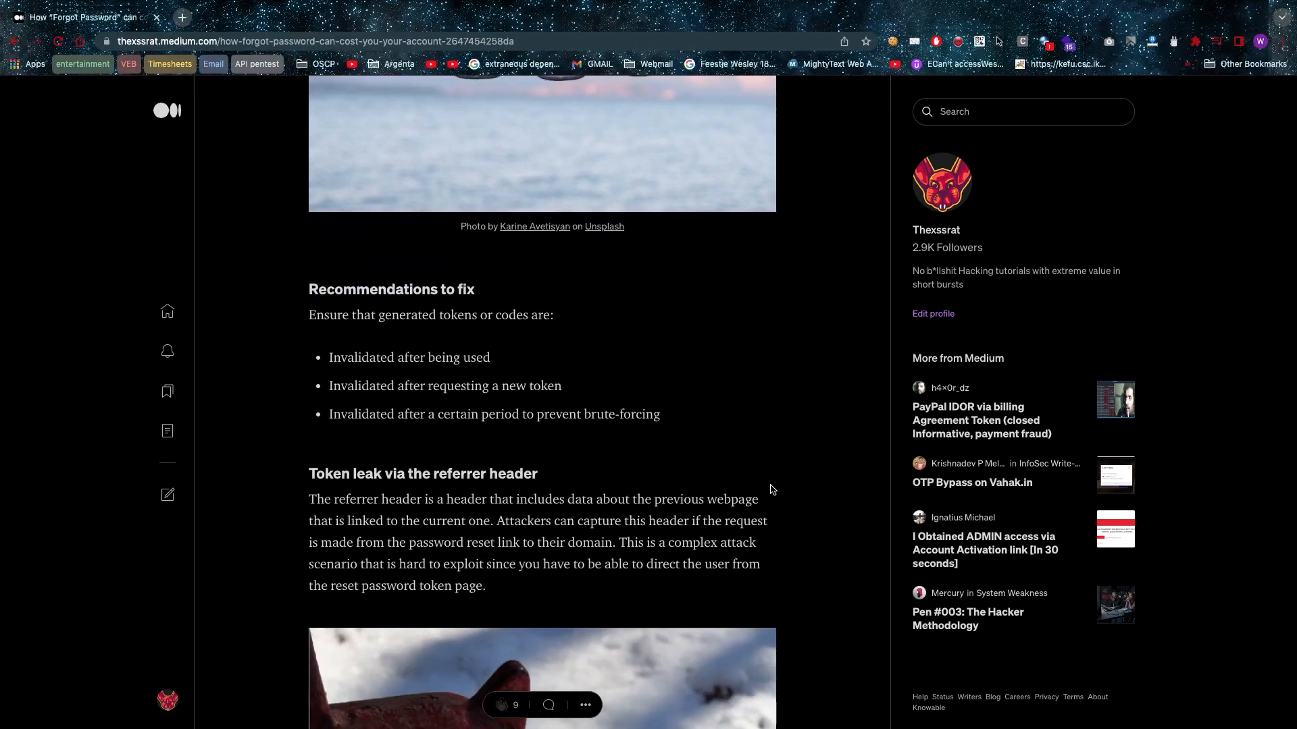
scroll(down, 3)
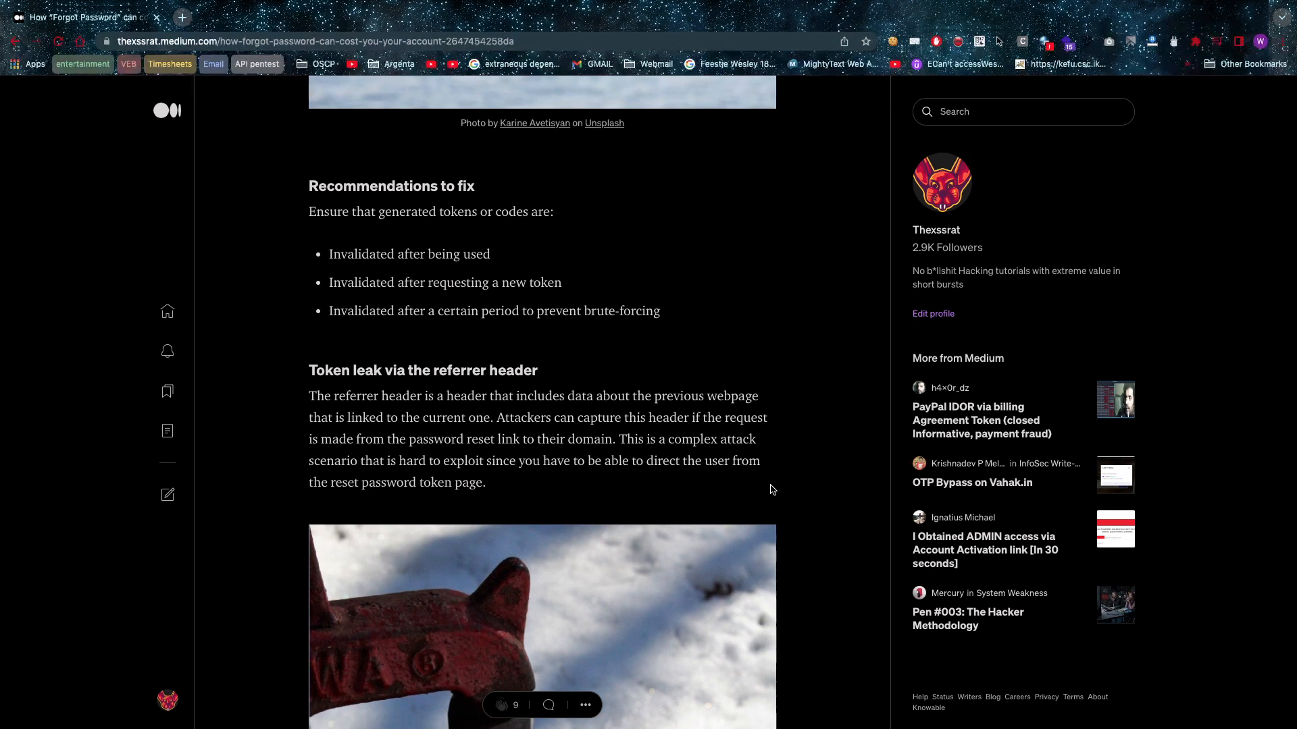
scroll(down, 3)
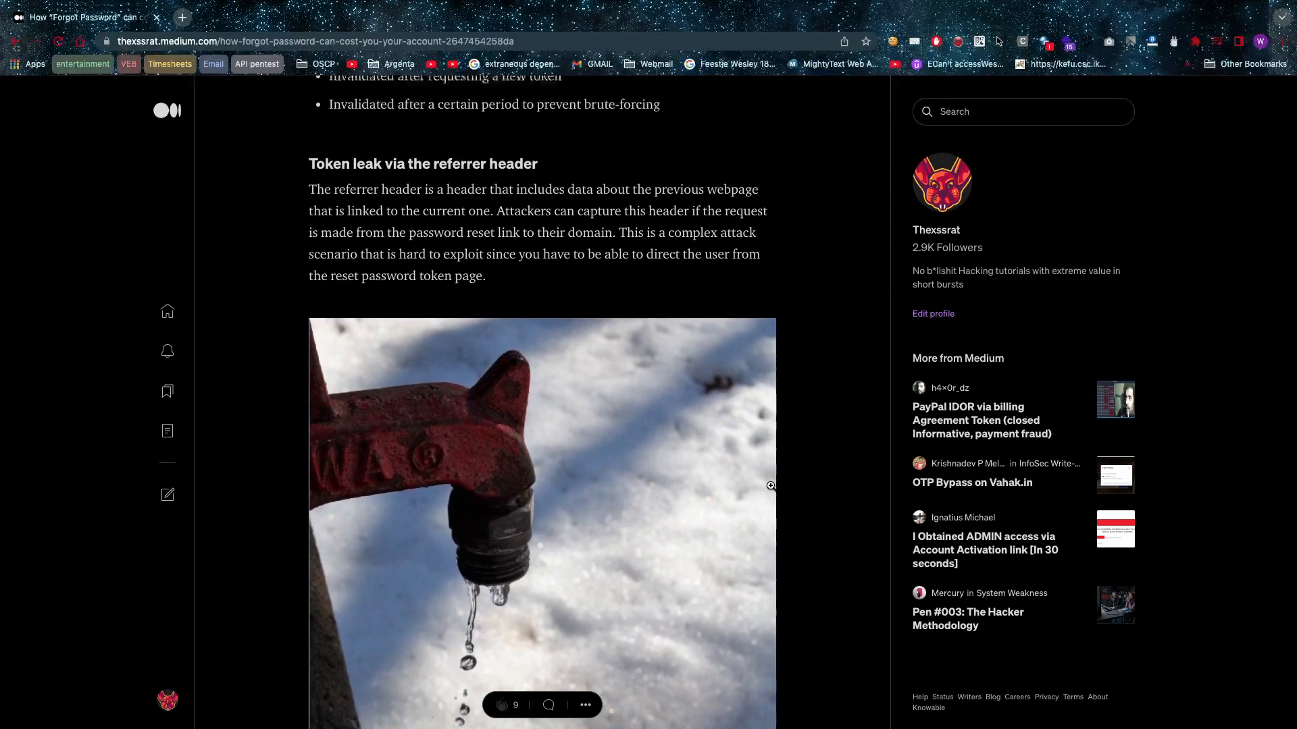
scroll(down, 3)
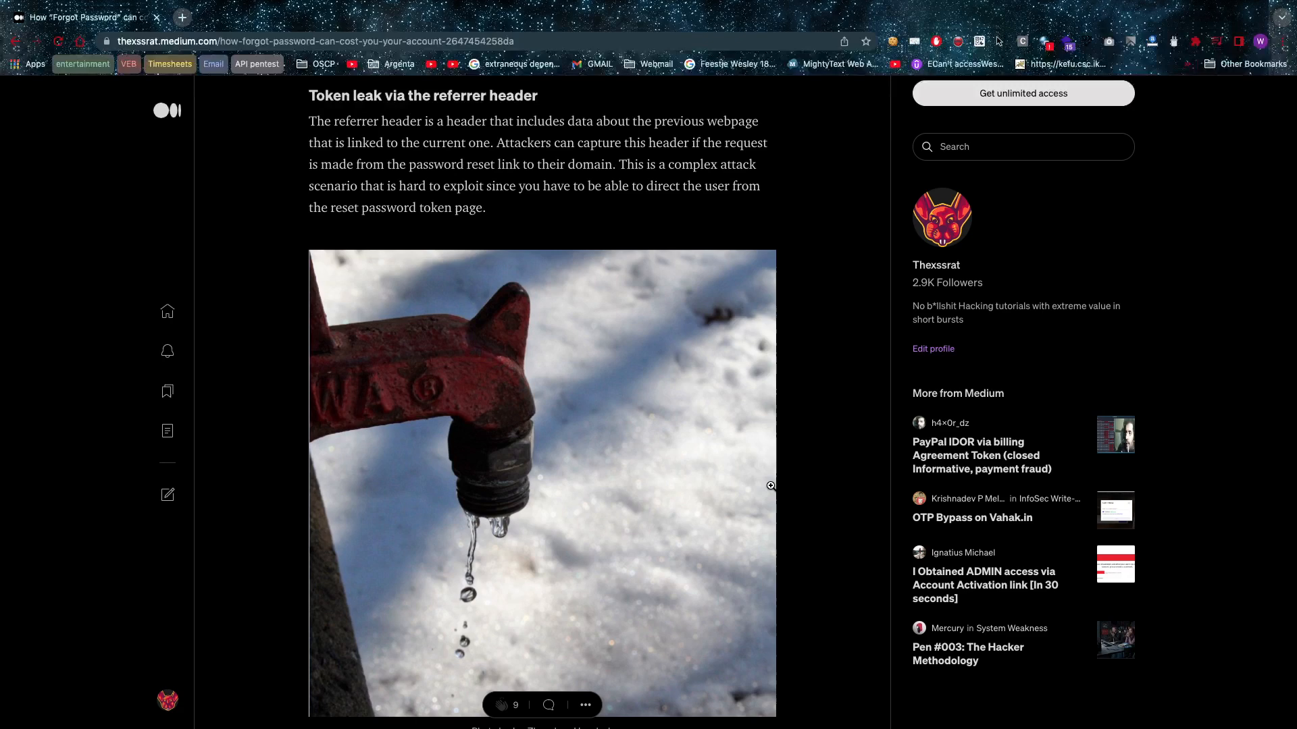
scroll(down, 3)
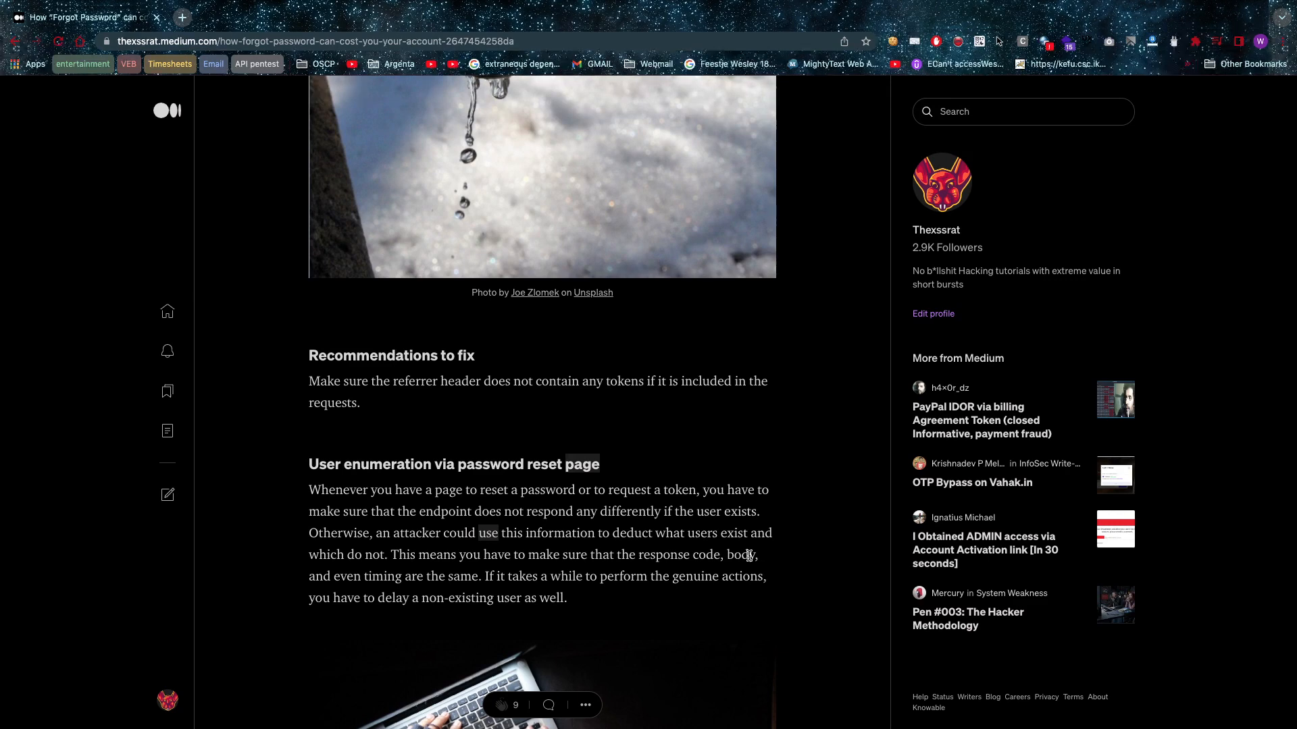
- Scroll past user enumeration and its fix to the 'HTTP Parameter pollution' section with its garbage-dump photo
scroll(down, 3)
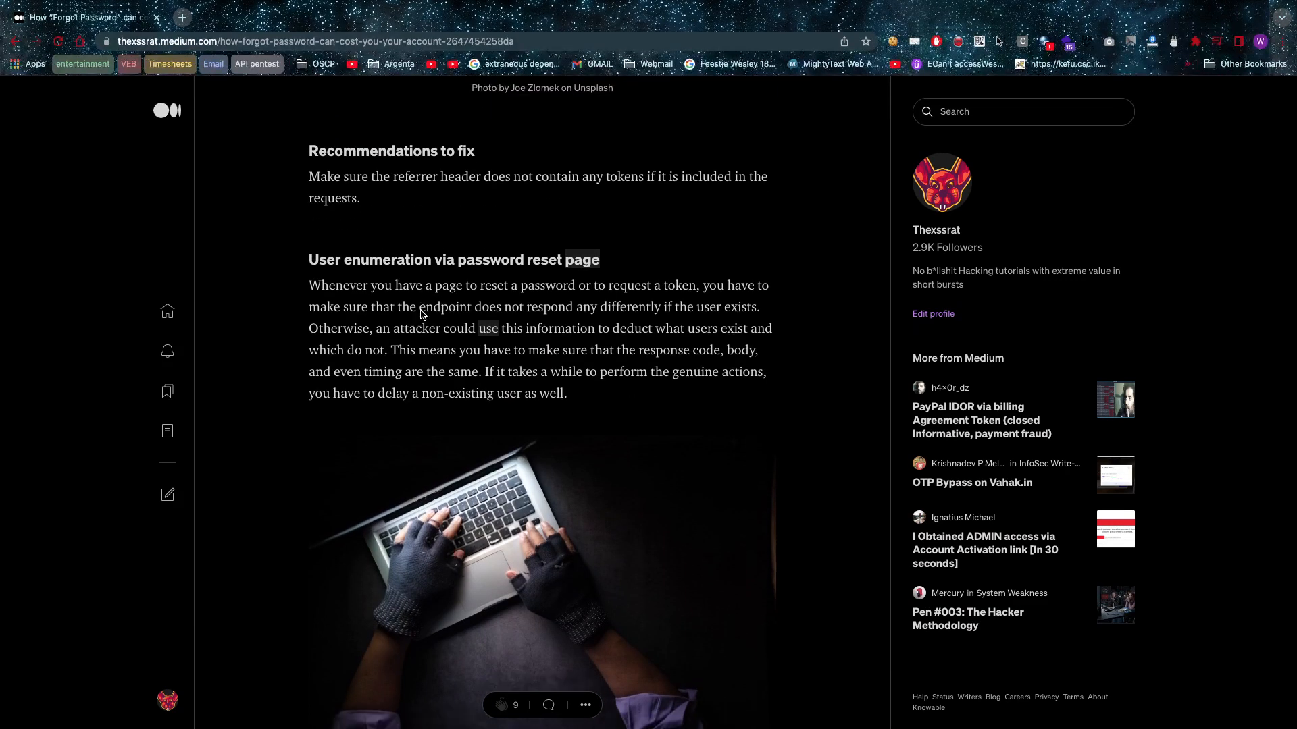
scroll(down, 3)
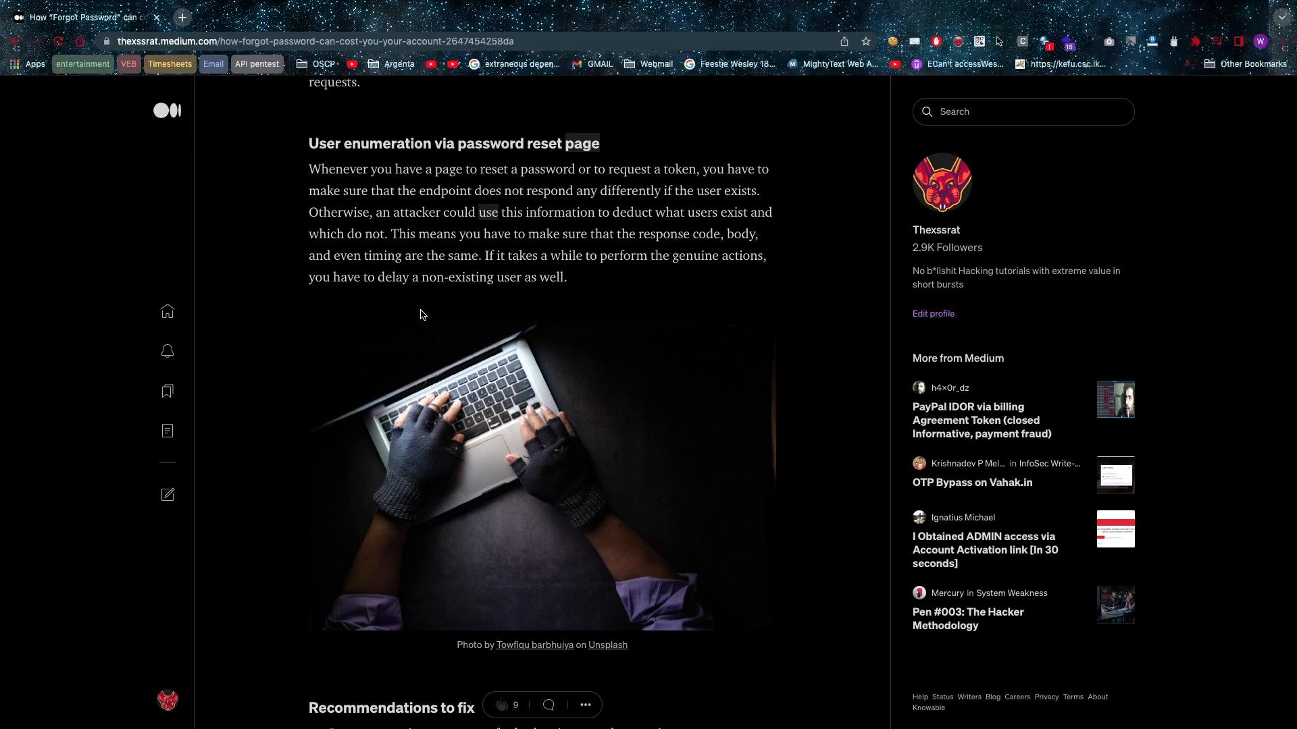
scroll(down, 3)
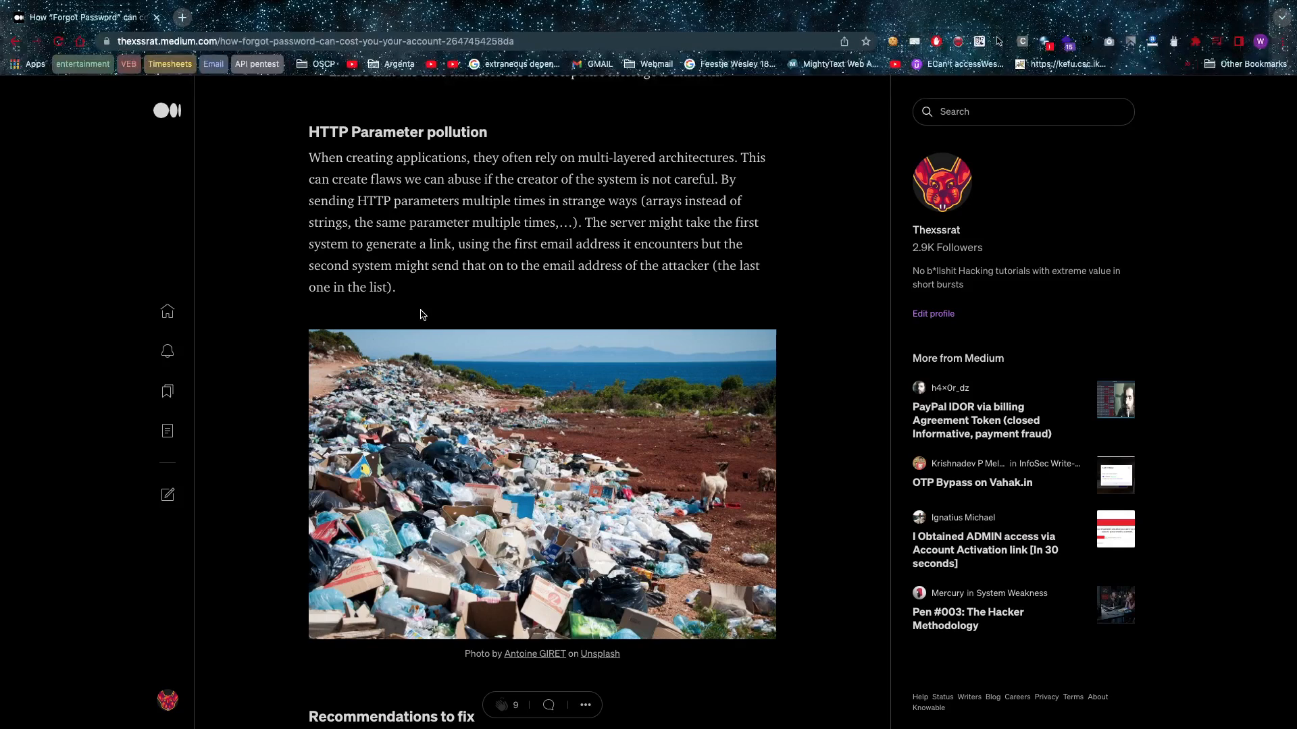
- Scroll past 'Weak cryptography' and its recommendations to the 'Password reset poisoning' attack example list
scroll(down, 3)
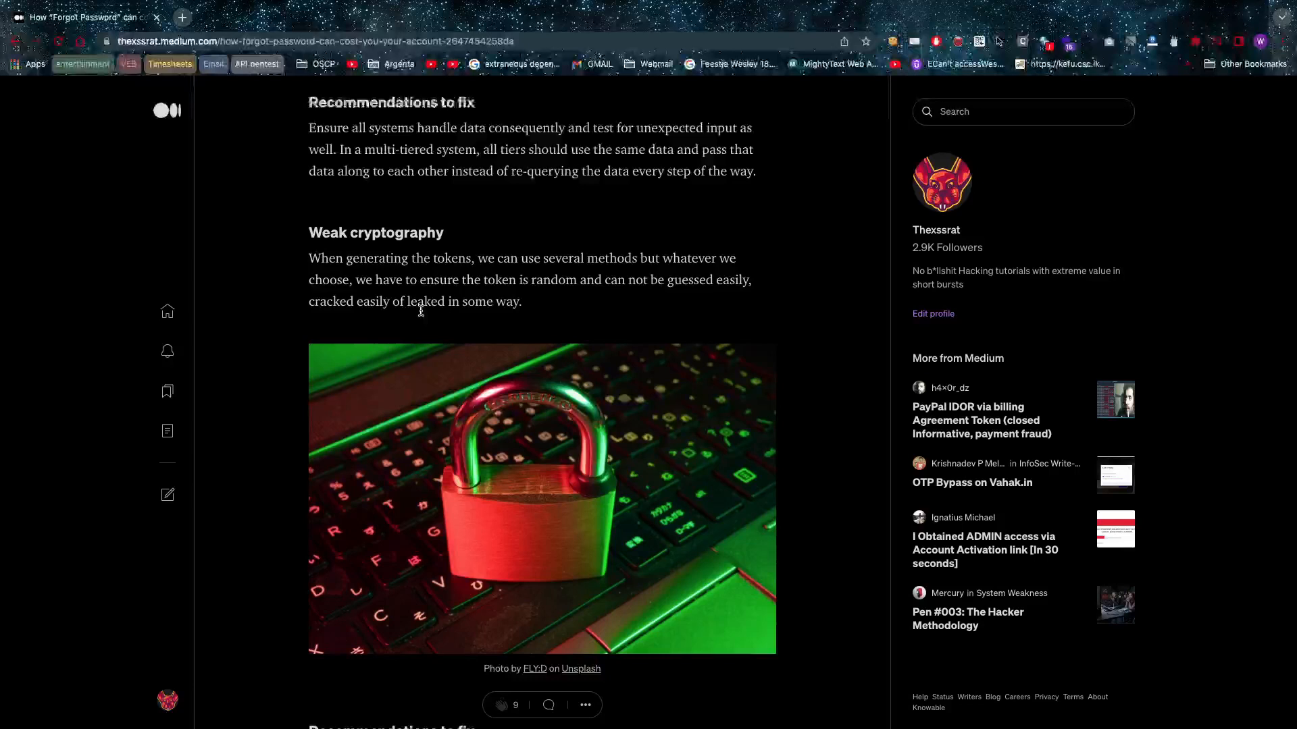
scroll(down, 3)
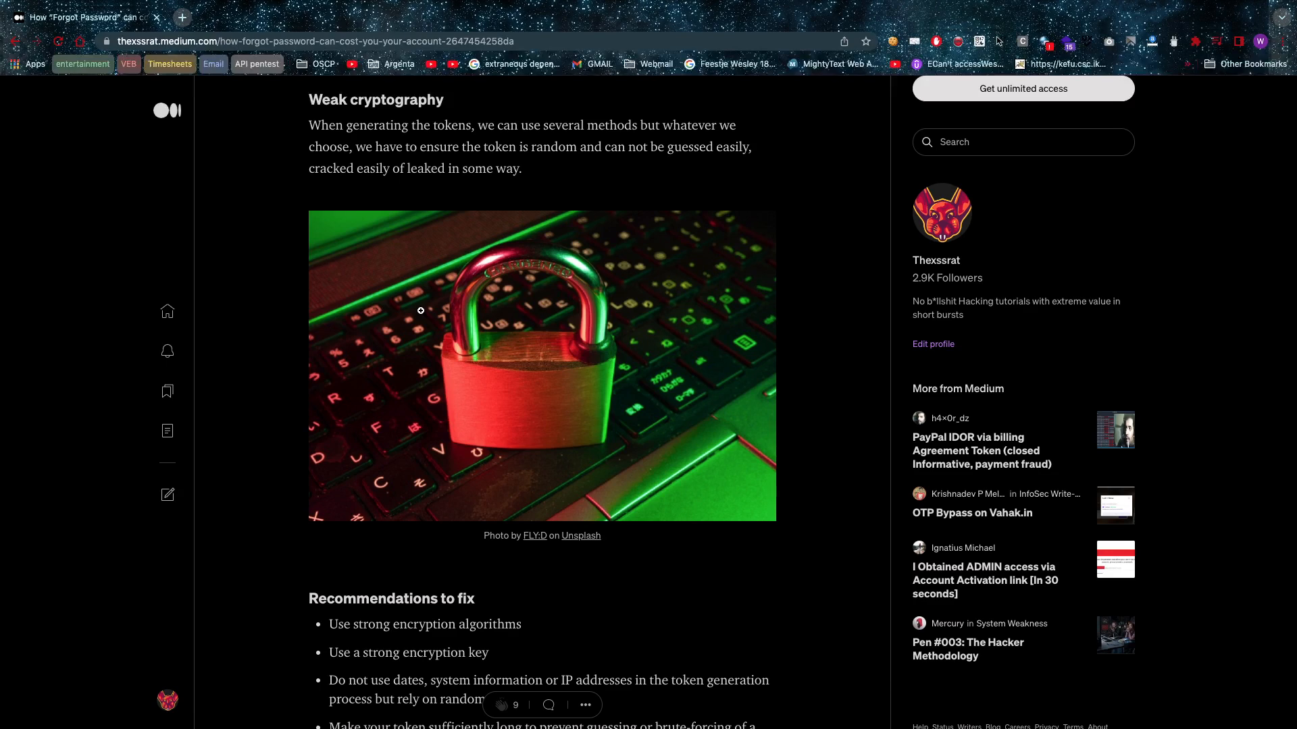
scroll(down, 3)
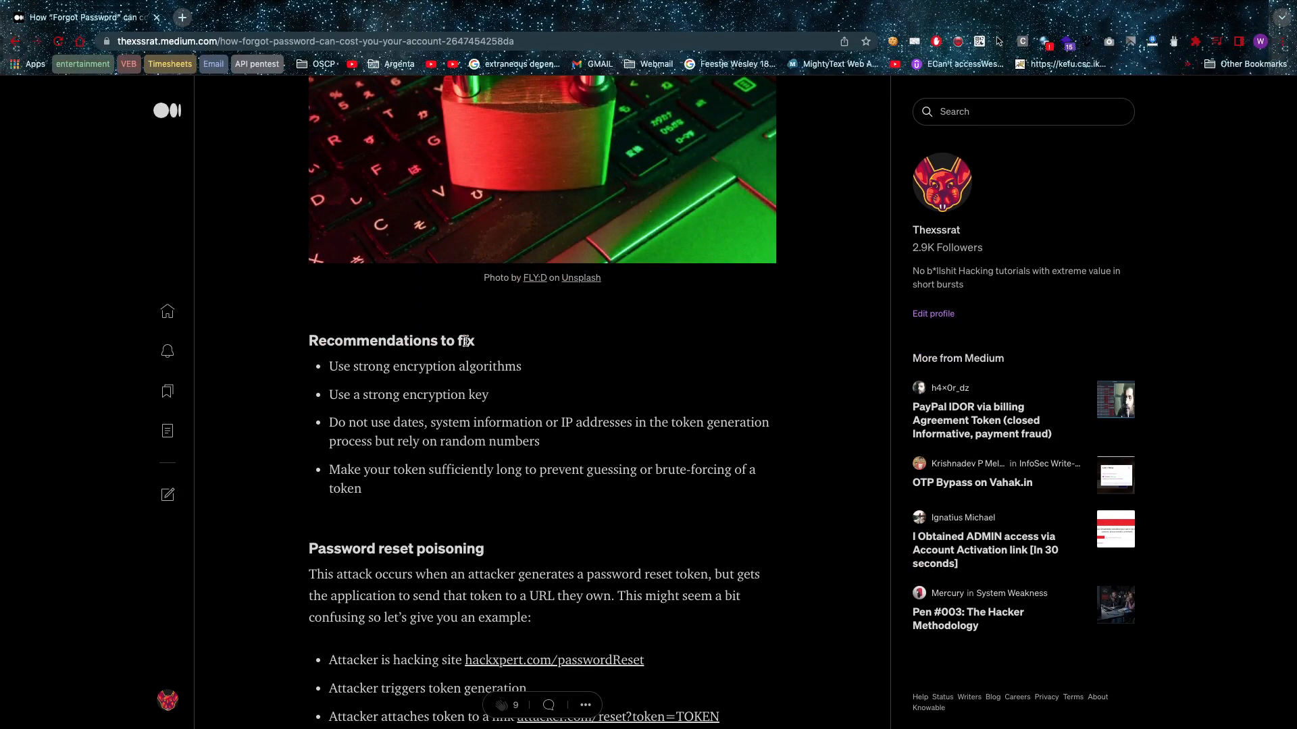
scroll(down, 3)
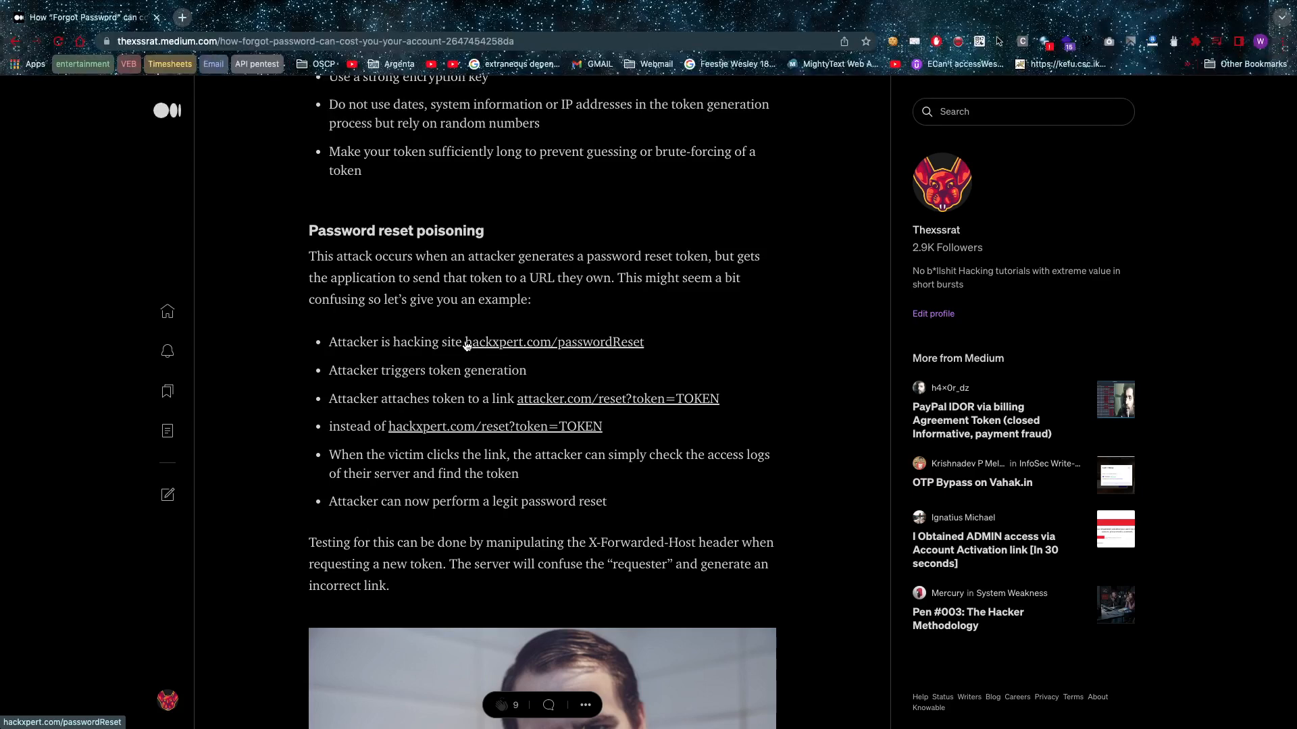
scroll(down, 3)
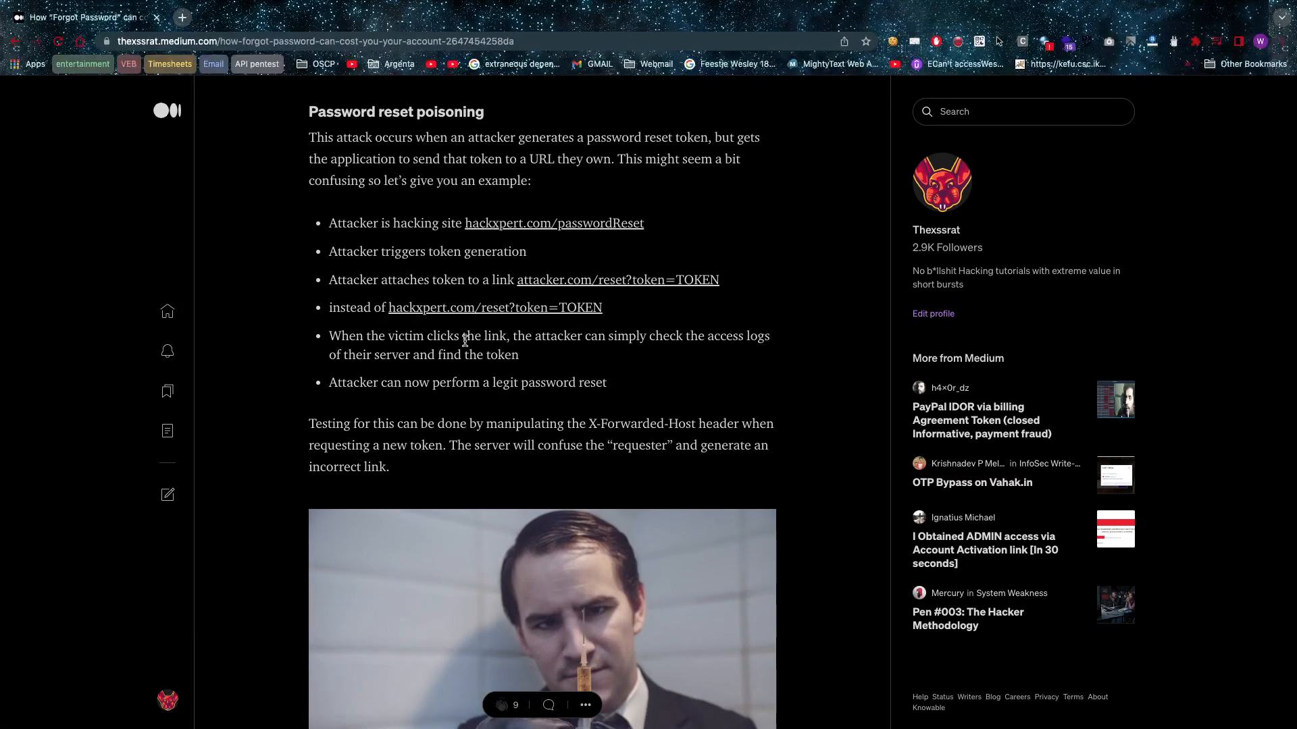